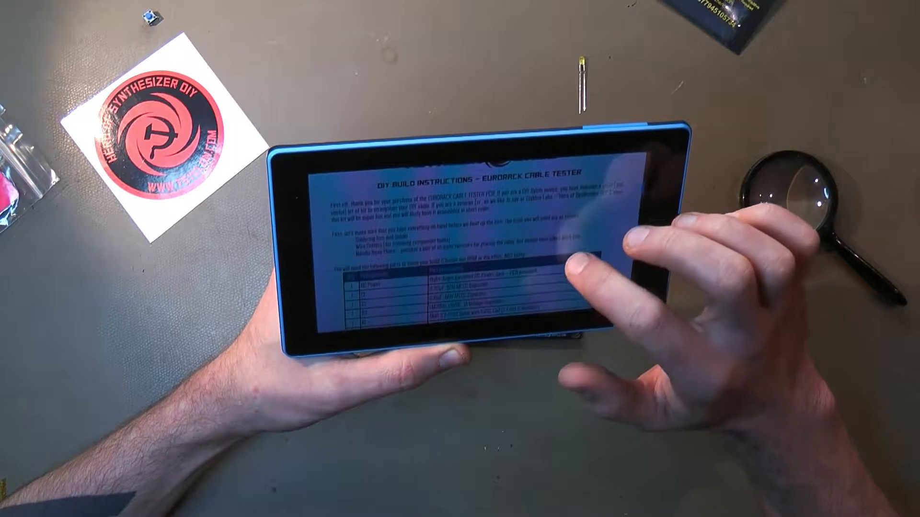
{"action": "scroll", "scroll_direction": "down", "scroll_amount": 3}
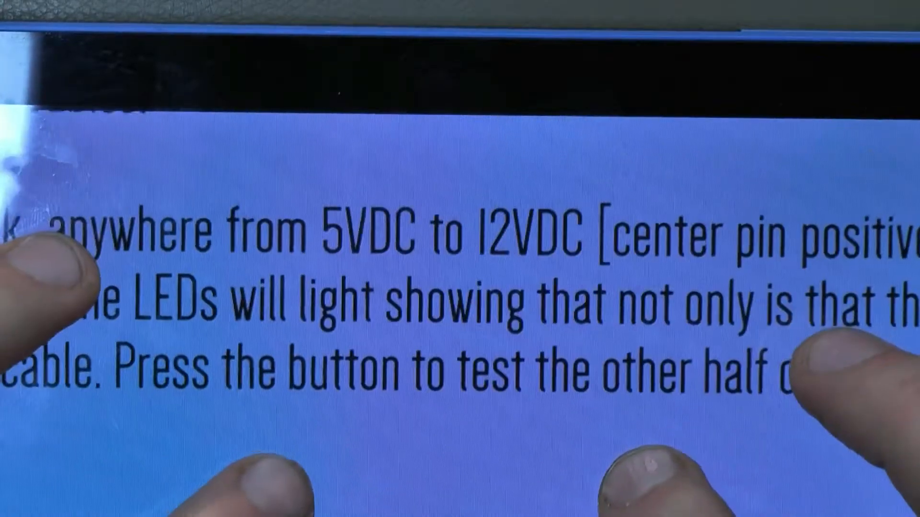
{"action": "scroll", "scroll_direction": "down", "scroll_amount": 3}
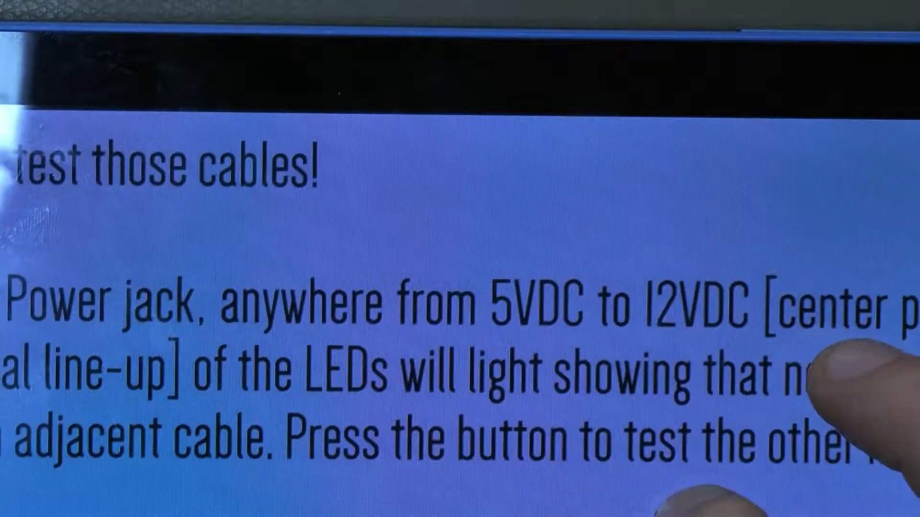